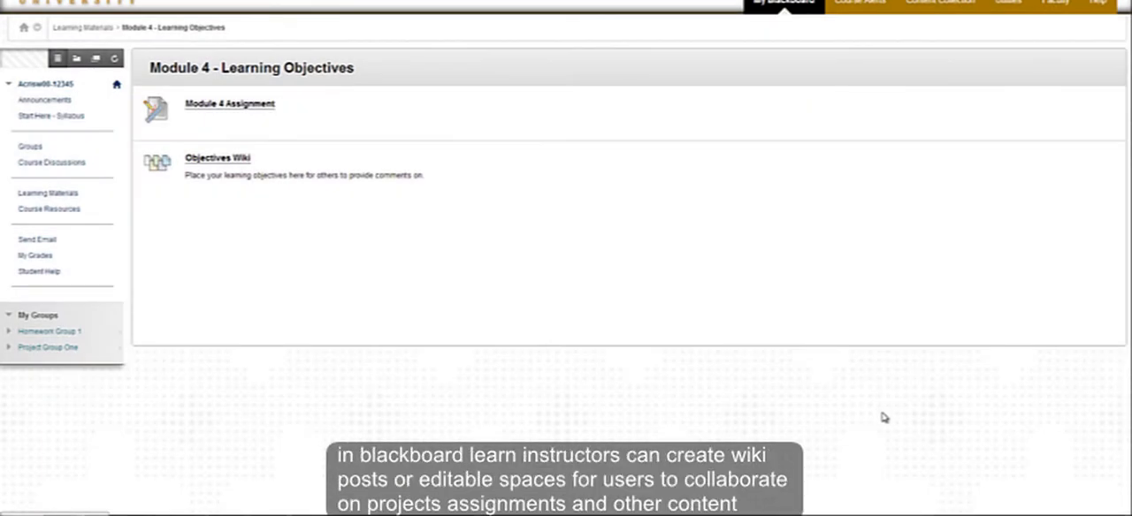
{"action": "mouse_move", "coordinate": [891, 425]}
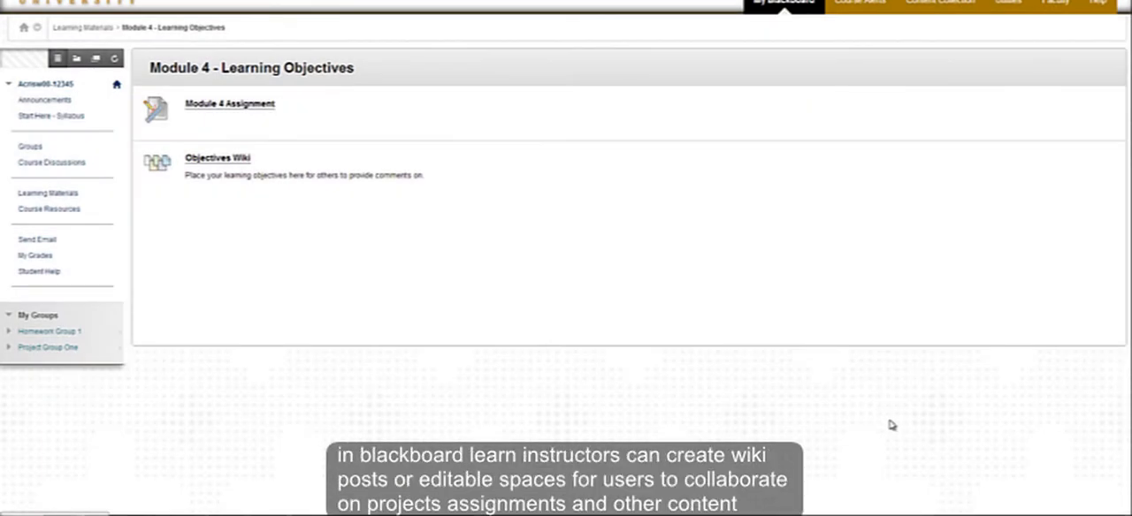
{"action": "mouse_move", "coordinate": [851, 449]}
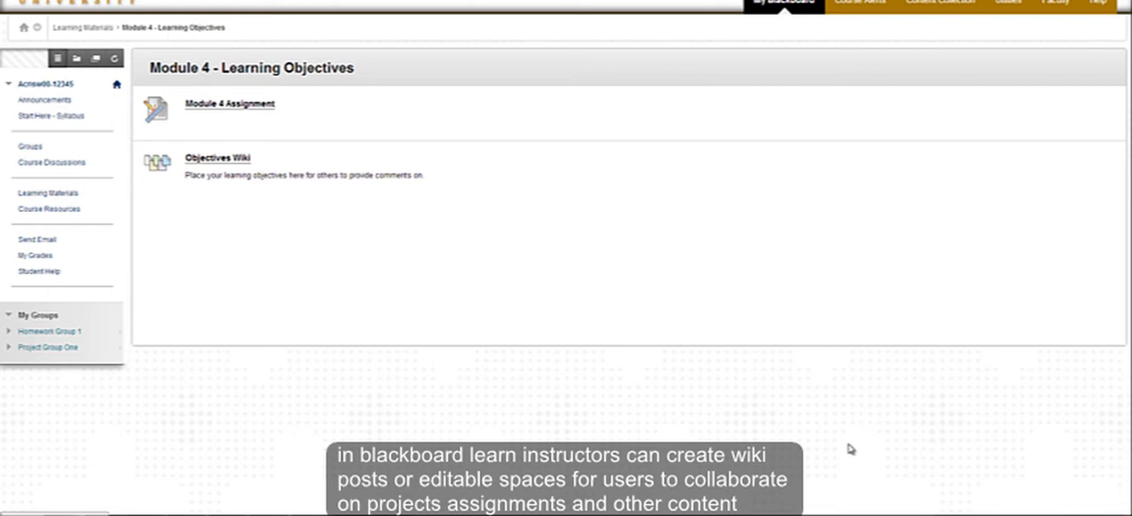
{"action": "mouse_move", "coordinate": [545, 304]}
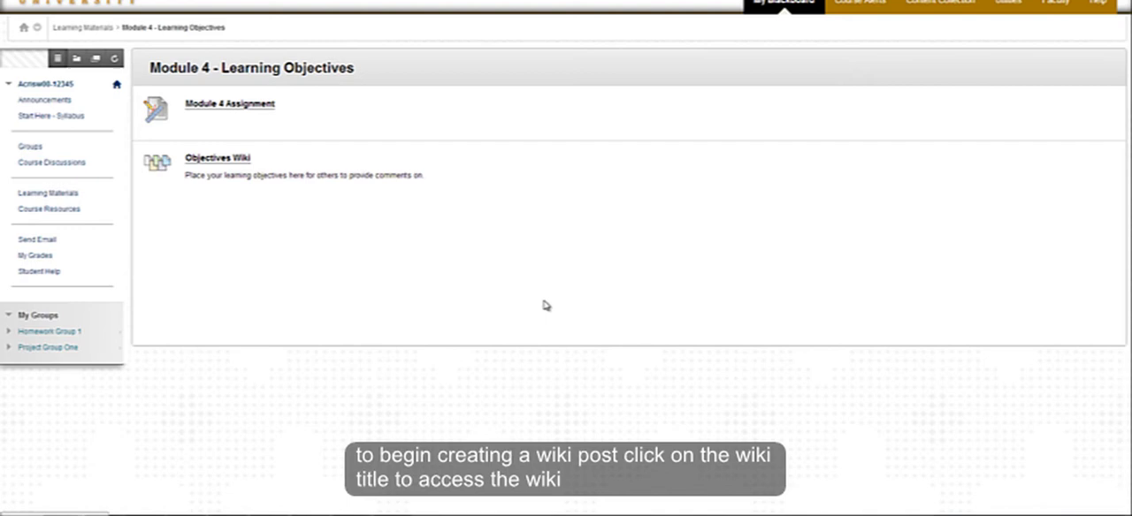
{"action": "mouse_move", "coordinate": [283, 237]}
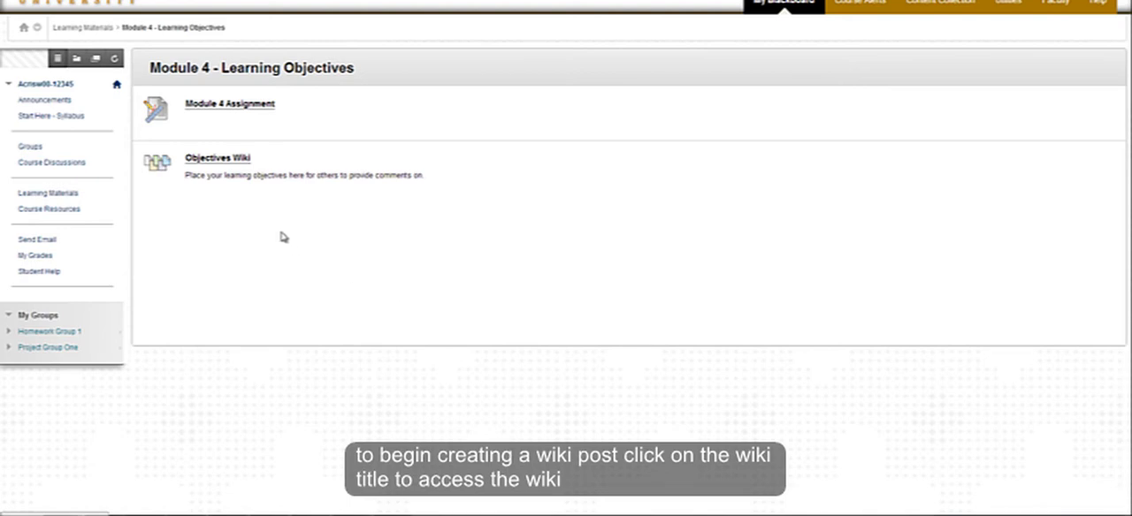
{"action": "mouse_move", "coordinate": [247, 188]}
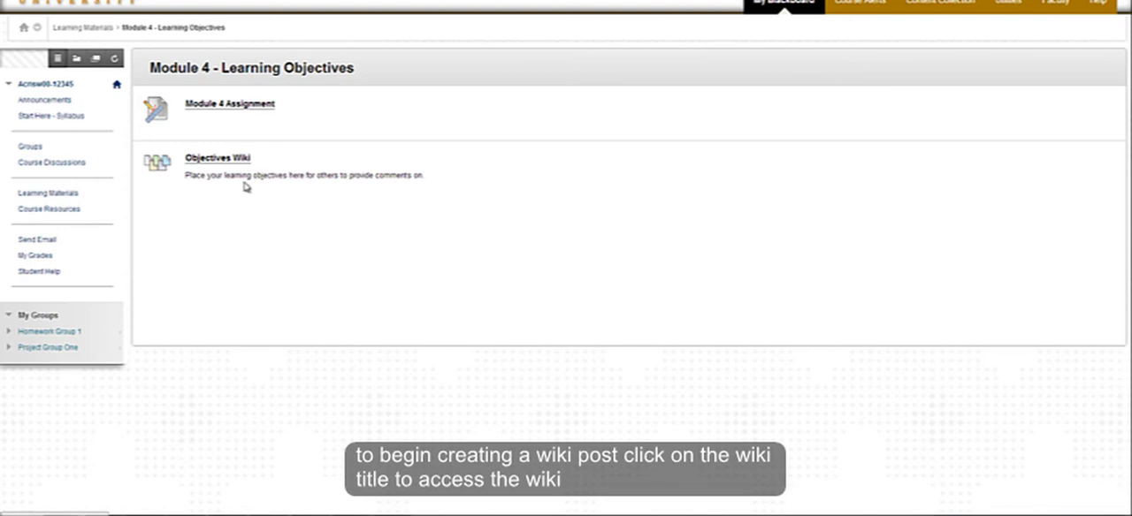
Name the new wiki page 'Objectives' and fill in the learning-goals paragraph with its bulleted list.
{"action": "left_click", "coordinate": [215, 157]}
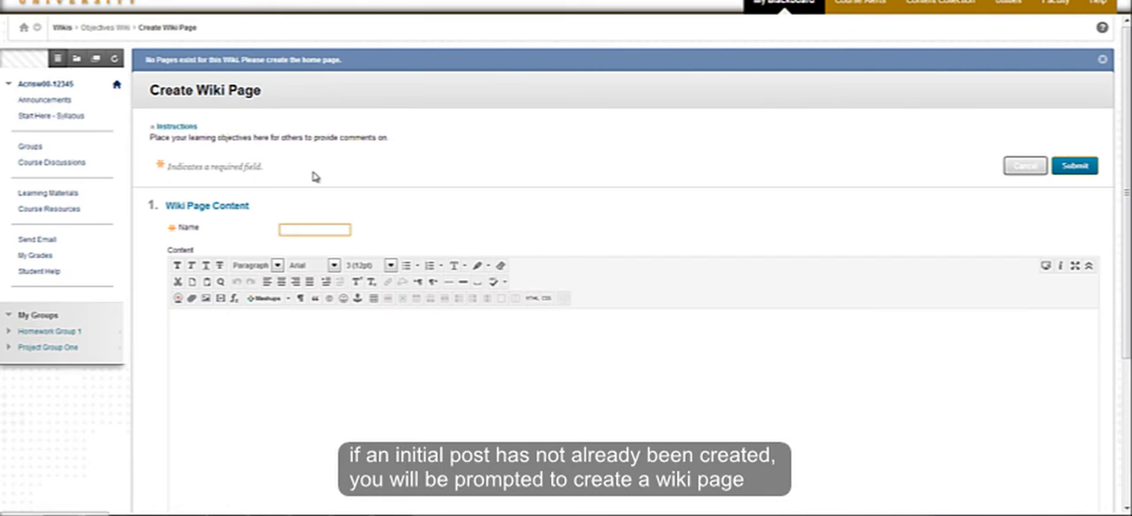
{"action": "mouse_move", "coordinate": [350, 187]}
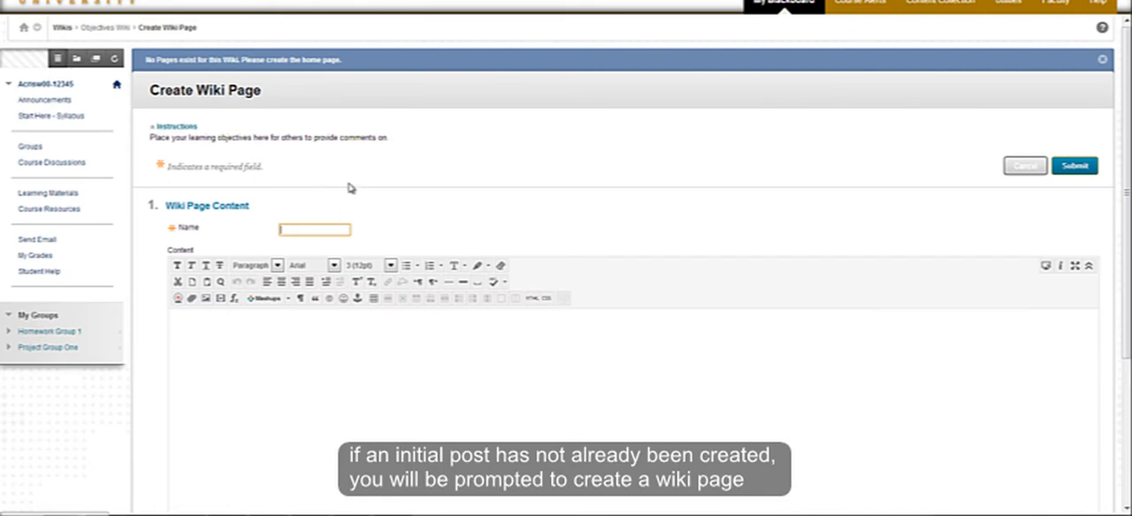
{"action": "mouse_move", "coordinate": [369, 195]}
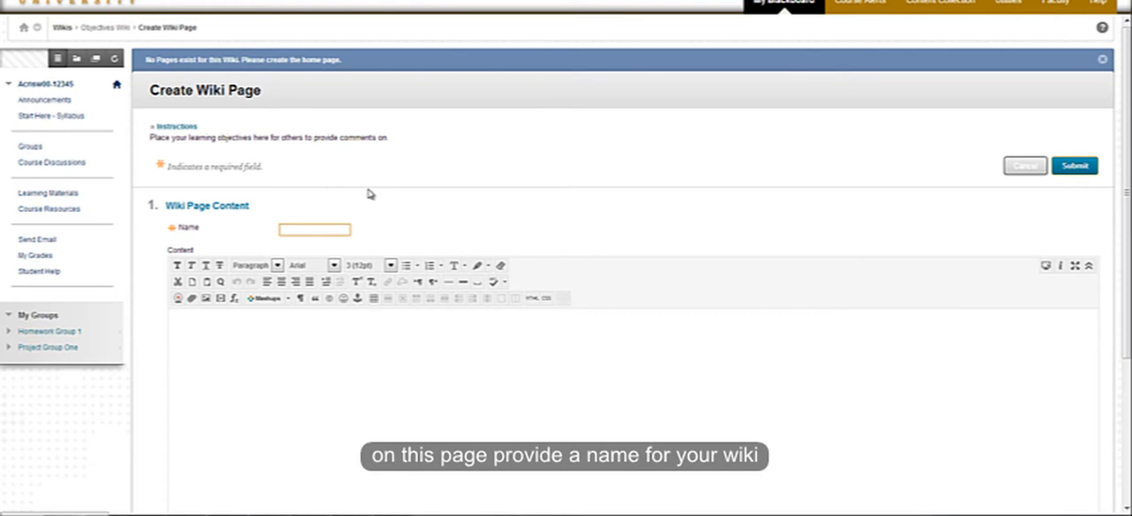
{"action": "type", "text": "Objectives"}
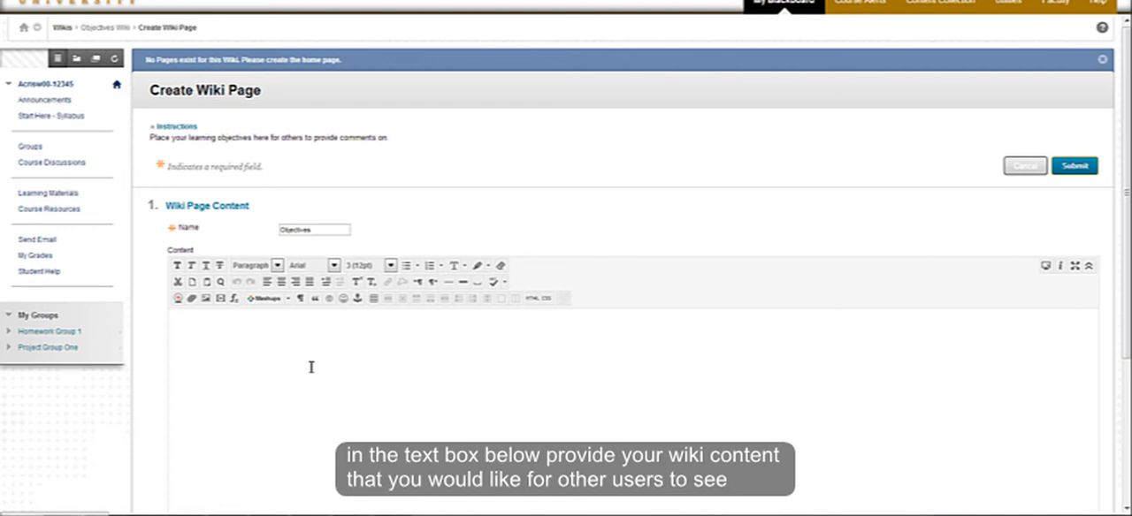
{"action": "scroll", "scroll_direction": "down", "scroll_amount": 3}
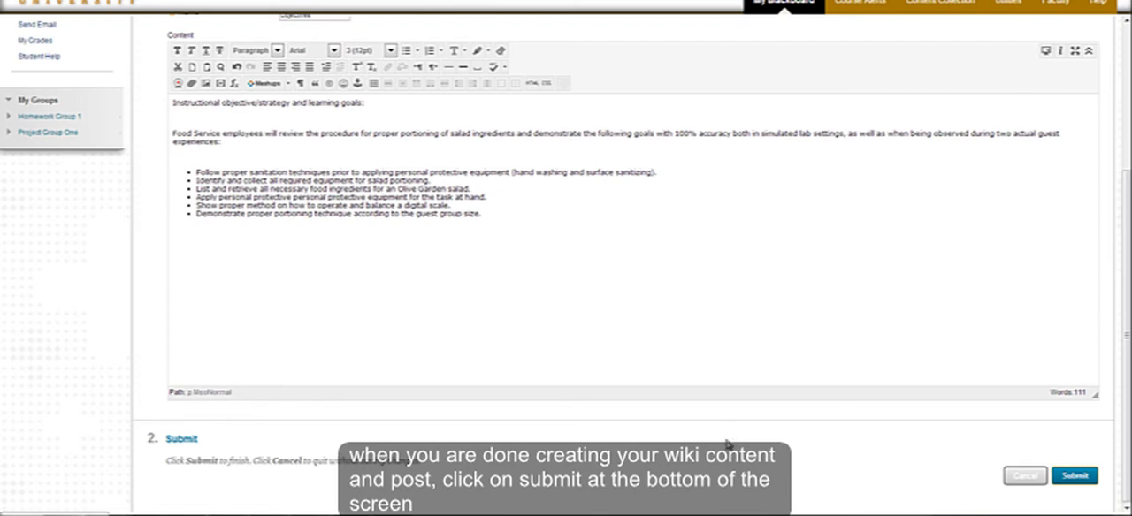
{"action": "mouse_move", "coordinate": [1111, 463]}
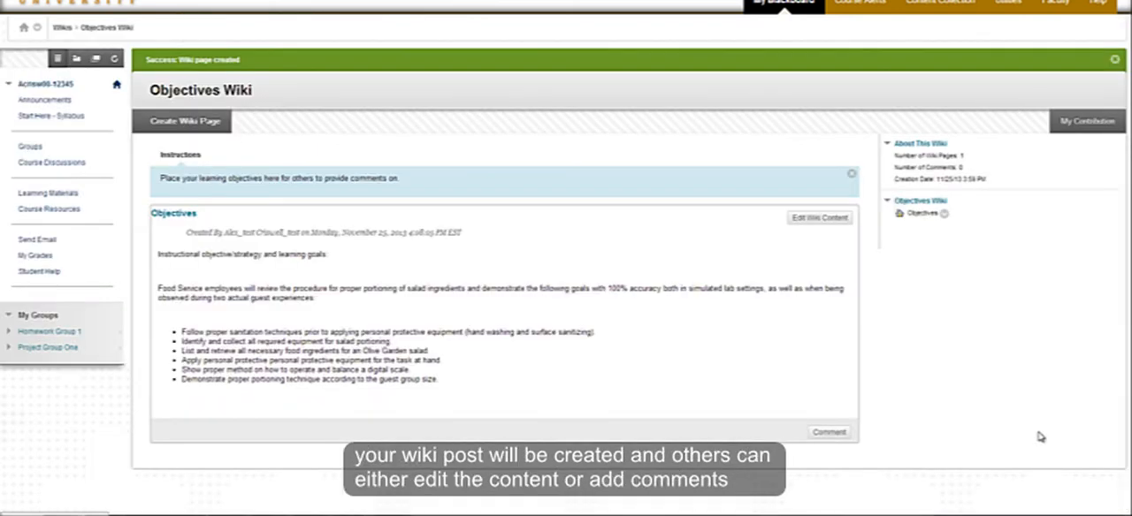
{"action": "mouse_move", "coordinate": [1015, 405]}
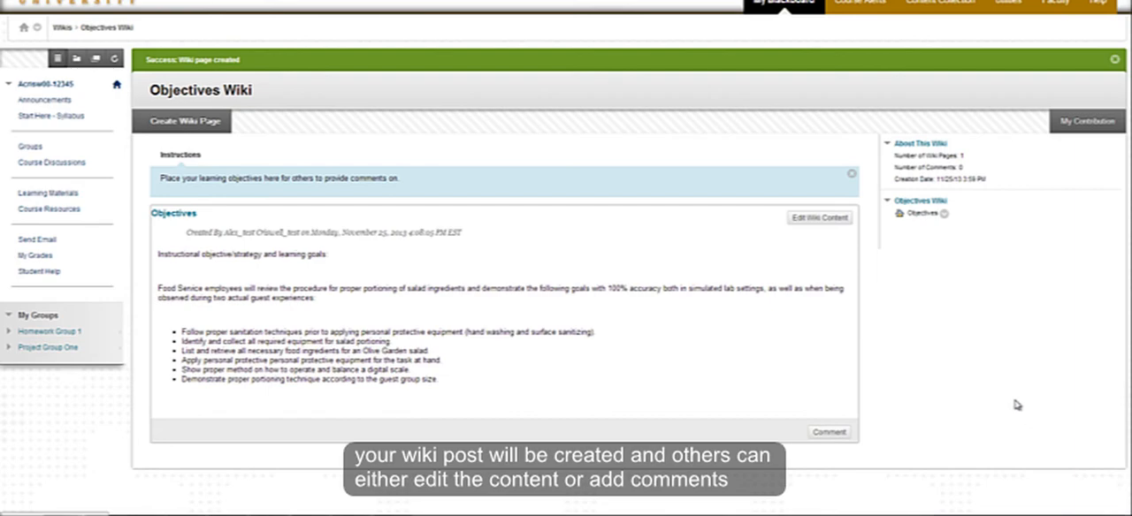
{"action": "mouse_move", "coordinate": [1001, 396]}
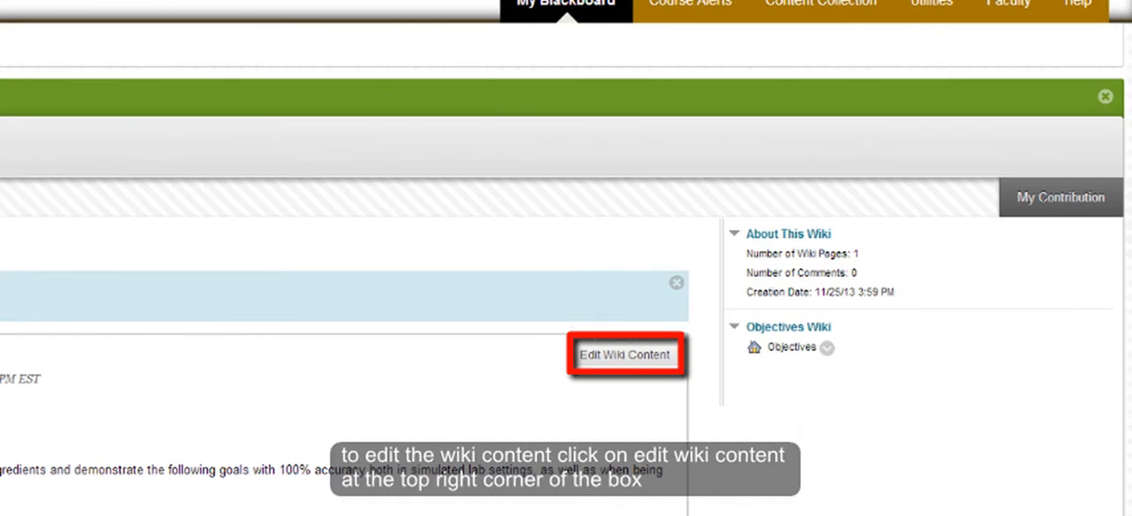
{"action": "mouse_move", "coordinate": [606, 408]}
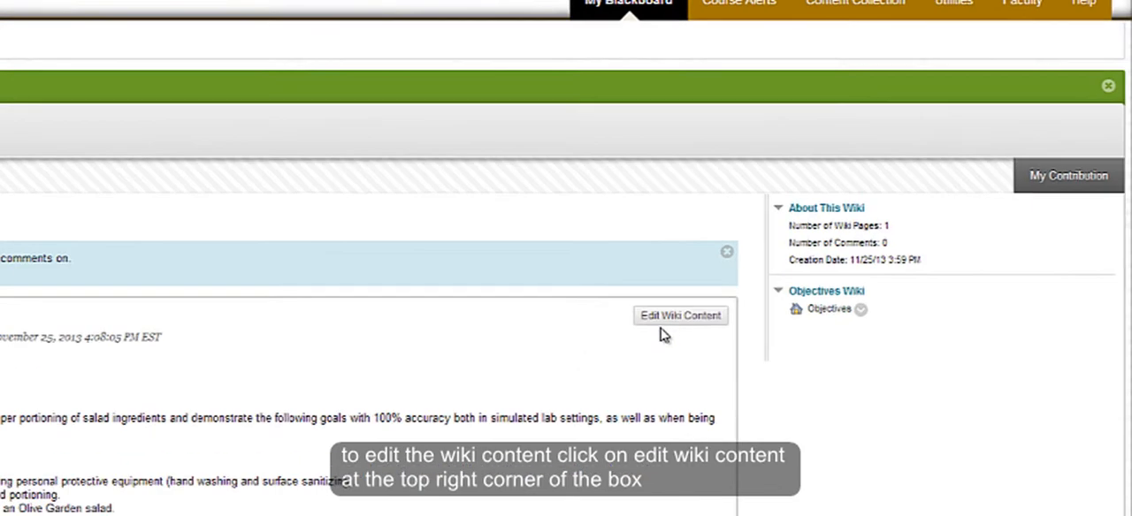
Resubmit the Objectives page so it shows a last-modified line, then start a comment beneath it.
{"action": "left_click", "coordinate": [679, 314]}
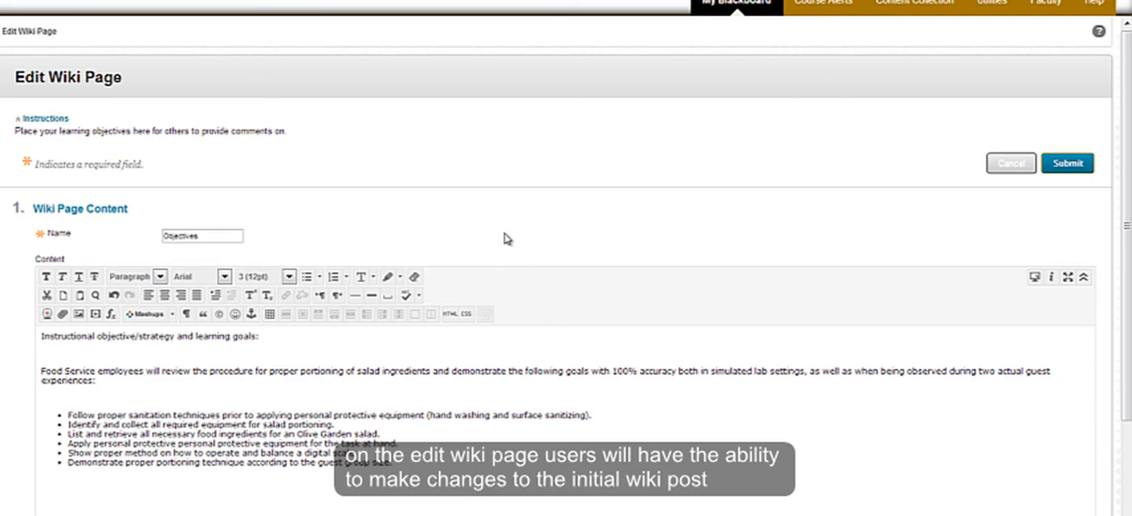
{"action": "scroll", "scroll_direction": "down", "scroll_amount": 3}
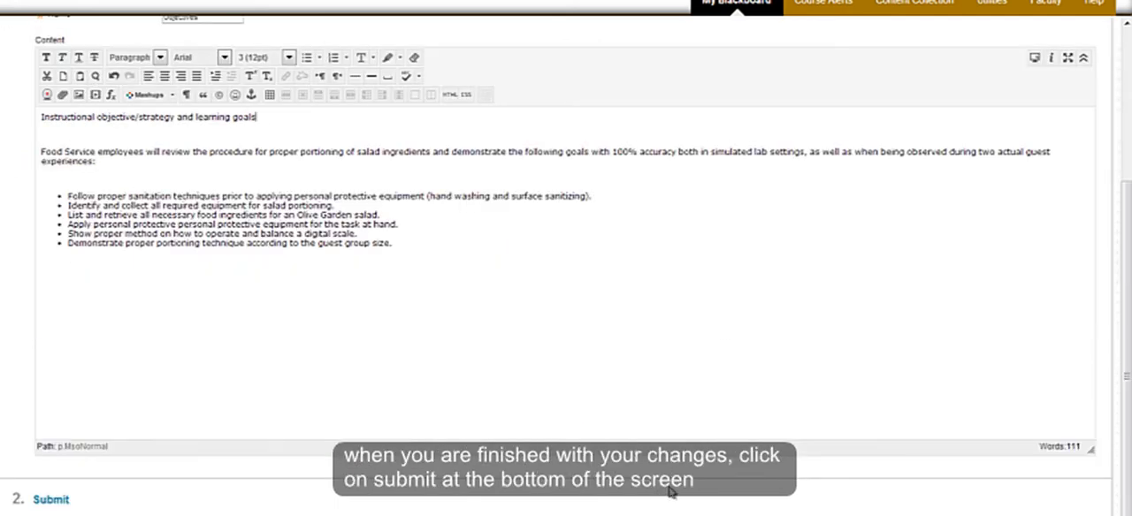
{"action": "mouse_move", "coordinate": [722, 479]}
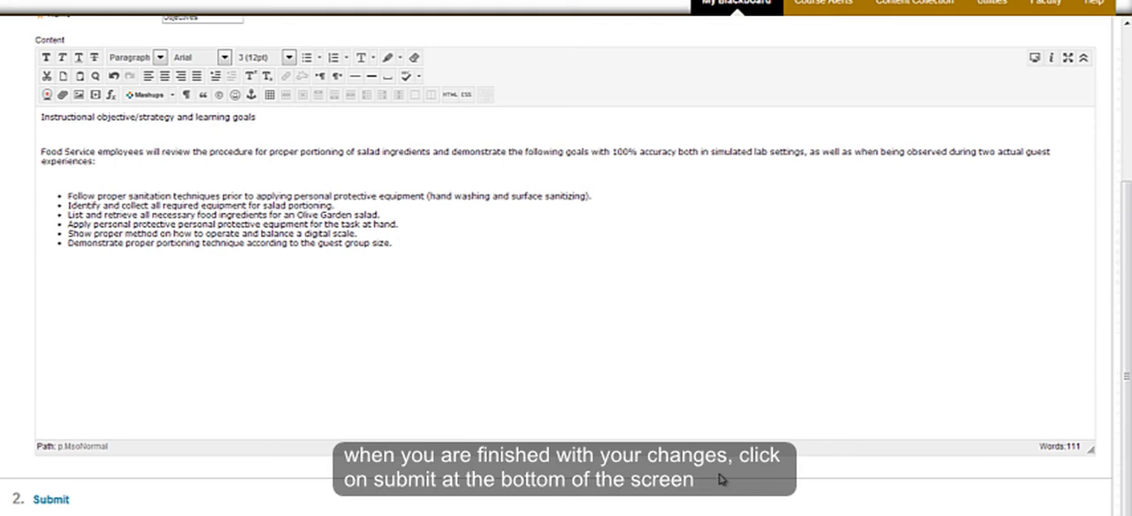
{"action": "left_click", "coordinate": [50, 498]}
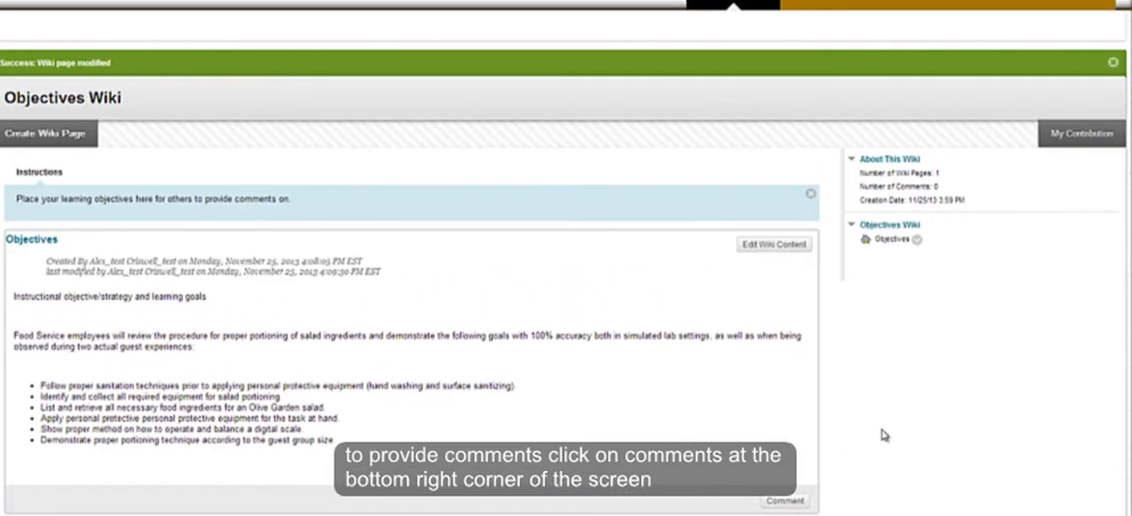
{"action": "left_click", "coordinate": [784, 501]}
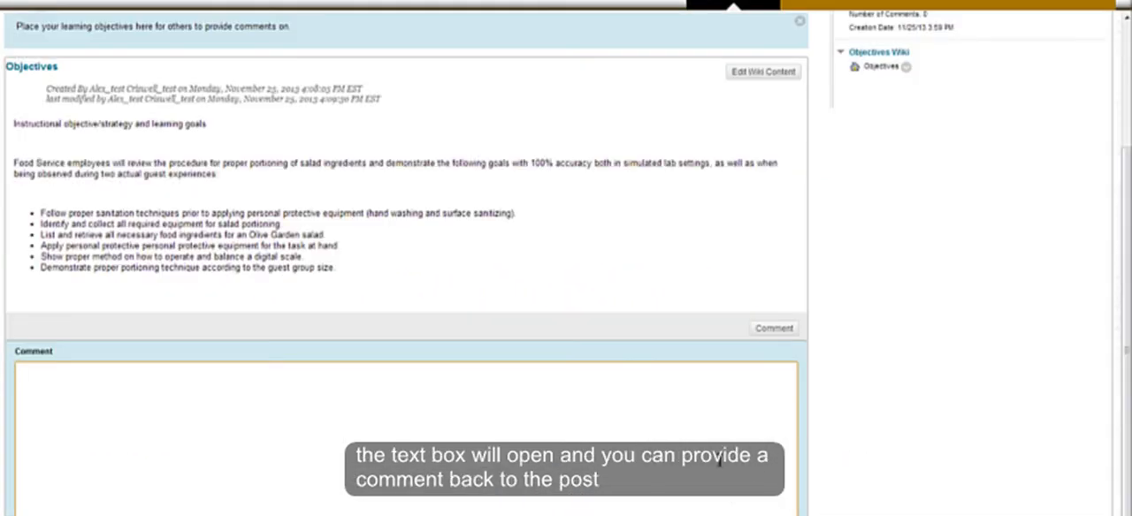